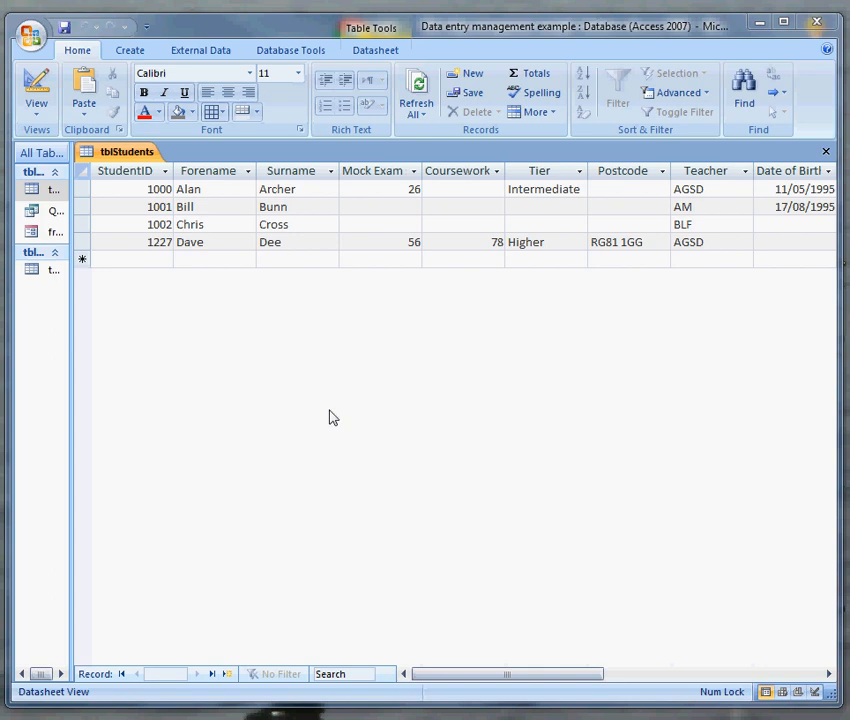
{"action": "mouse_move", "coordinate": [490, 447]}
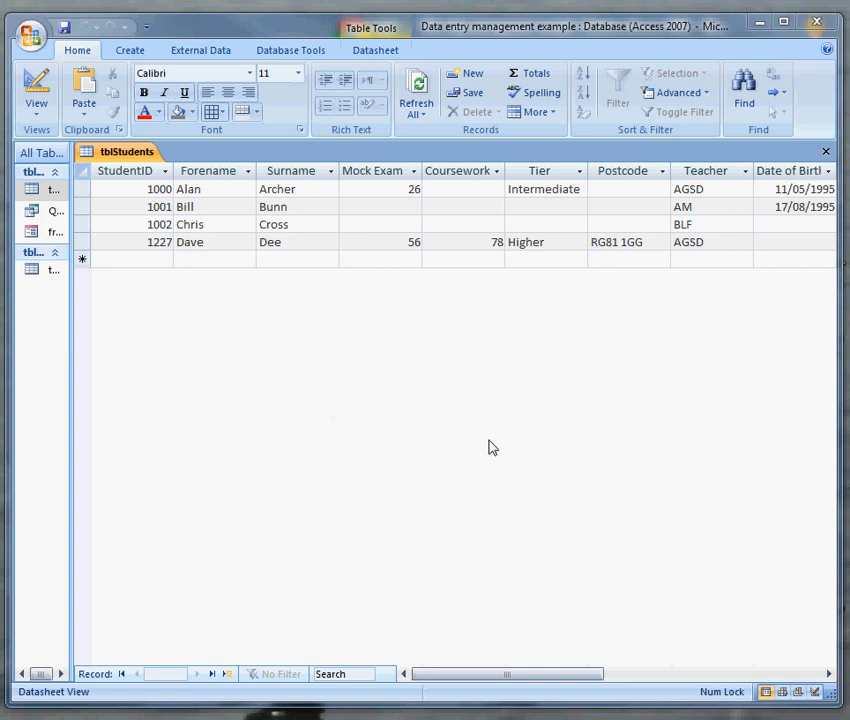
{"action": "mouse_move", "coordinate": [170, 400]}
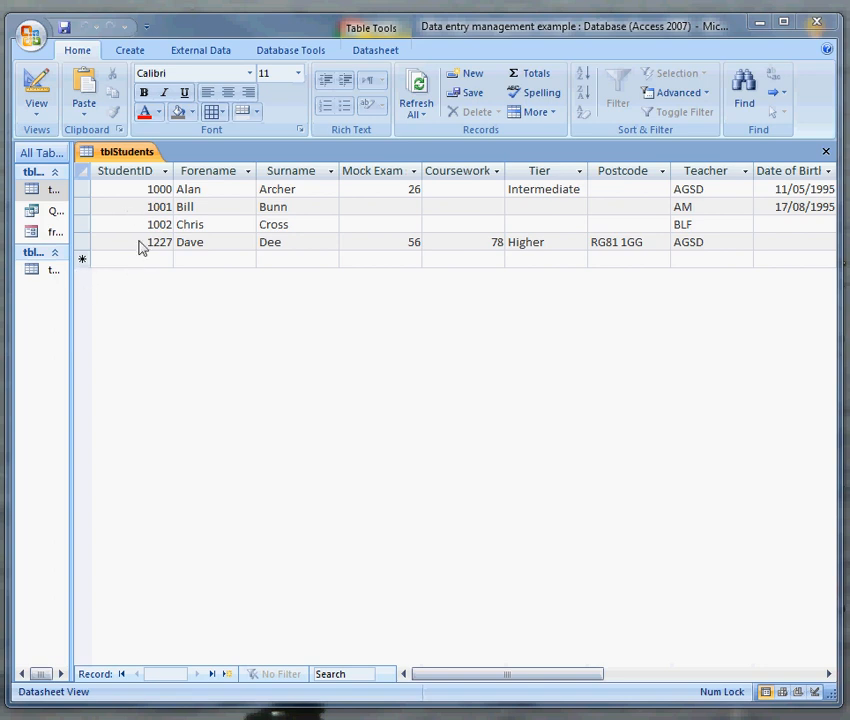
{"action": "mouse_move", "coordinate": [722, 380]}
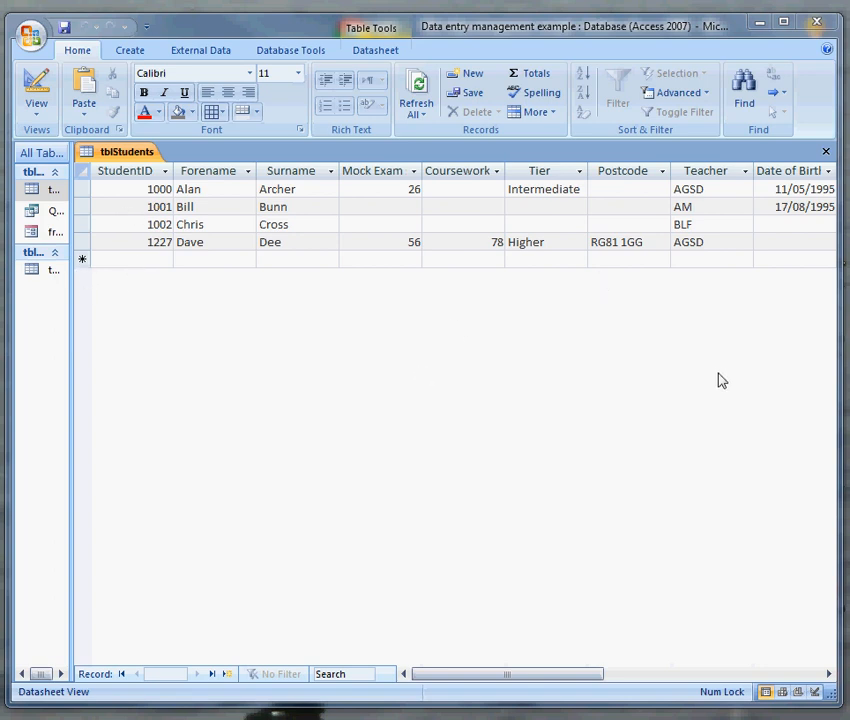
{"action": "mouse_move", "coordinate": [345, 308]}
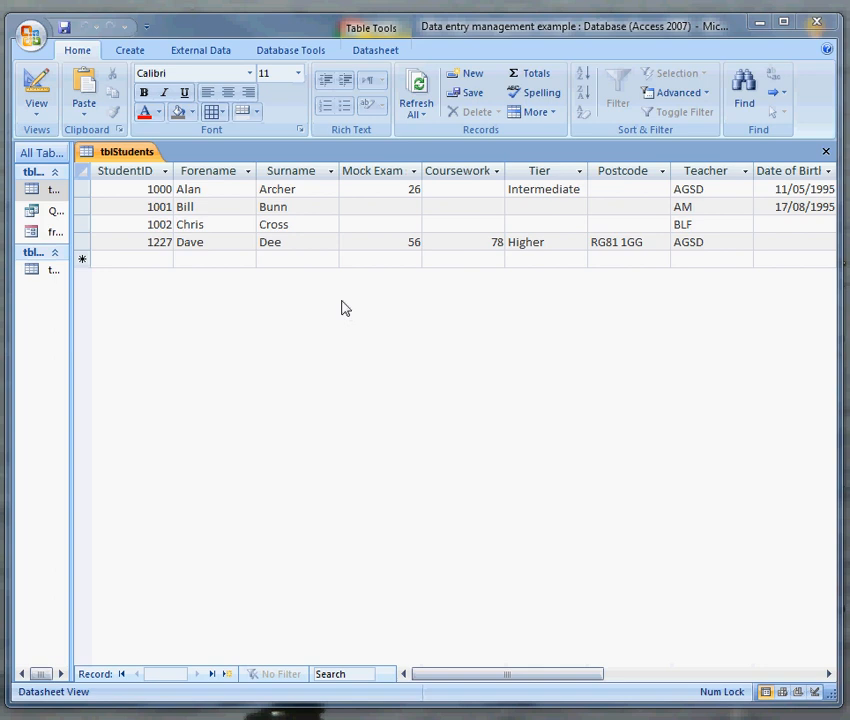
{"action": "mouse_move", "coordinate": [155, 63]}
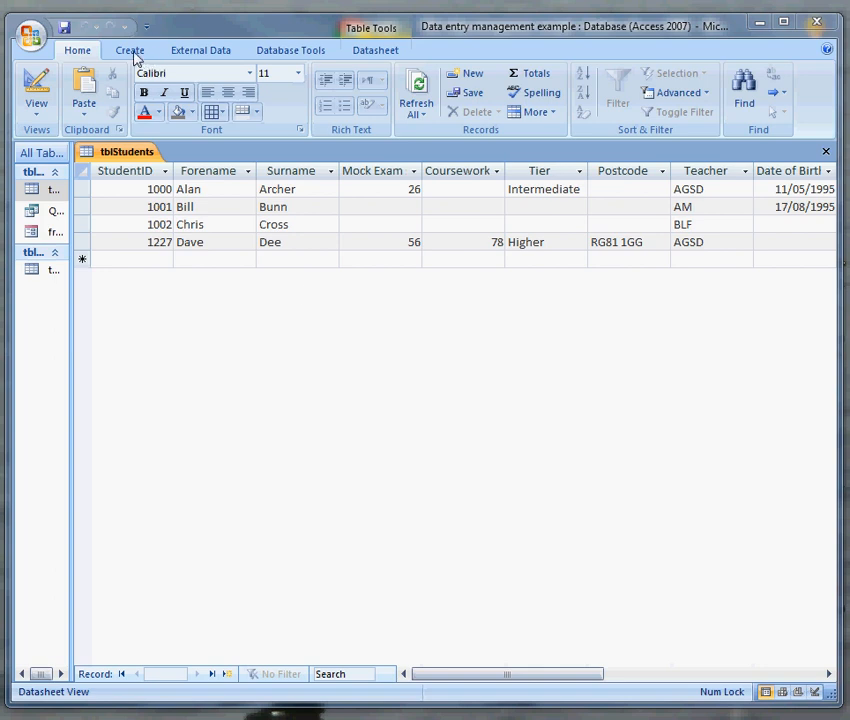
Generate an automatic form from tblStudents, then discard it without saving.
{"action": "left_click", "coordinate": [129, 50]}
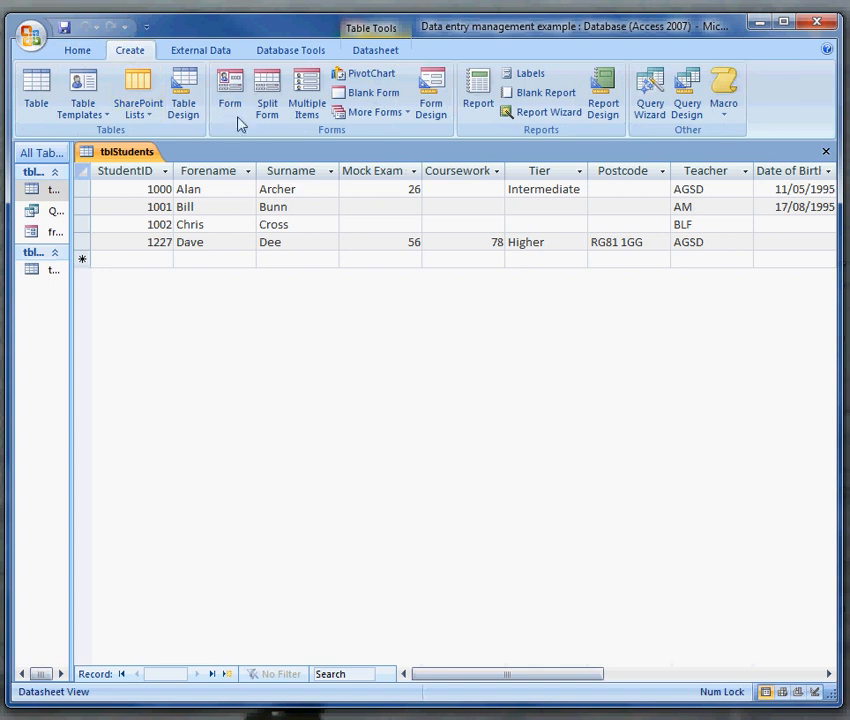
{"action": "left_click", "coordinate": [229, 95]}
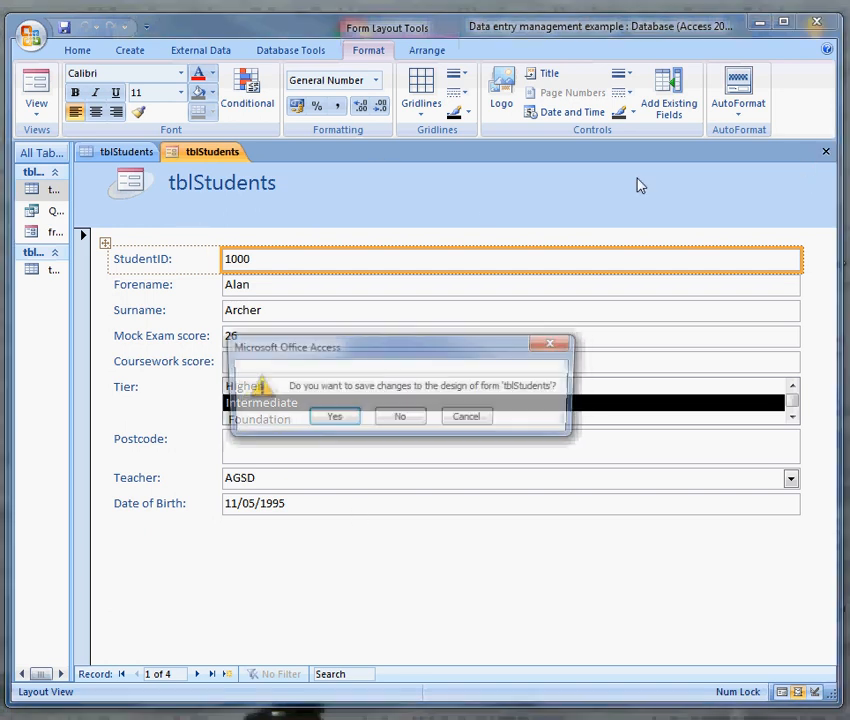
{"action": "left_click", "coordinate": [399, 416]}
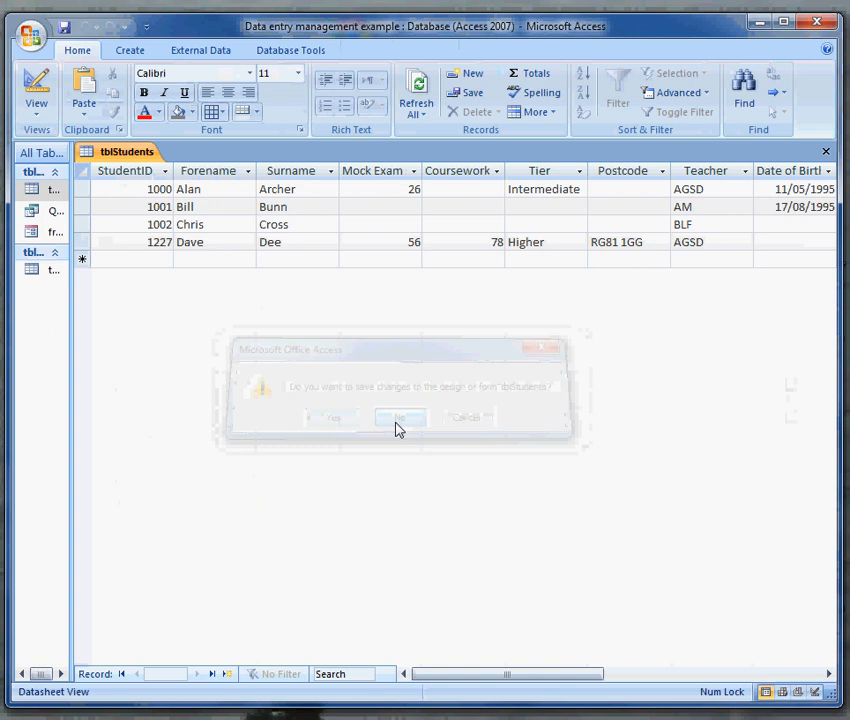
{"action": "left_click", "coordinate": [398, 417]}
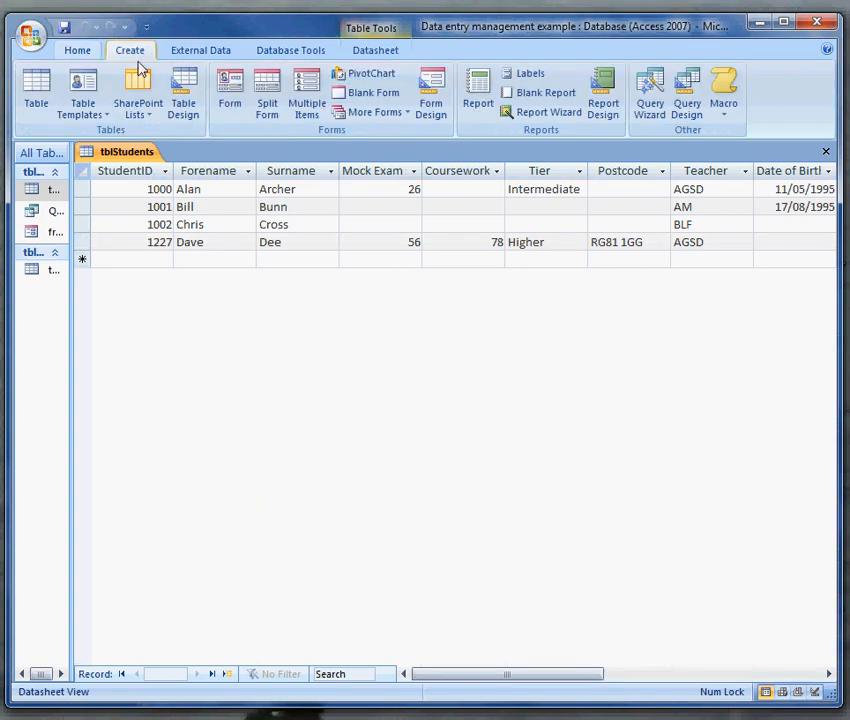
Start a blank design form and add StudentID, Forename, Surname, Mock Exam score and Coursework score.
{"action": "left_click", "coordinate": [431, 95]}
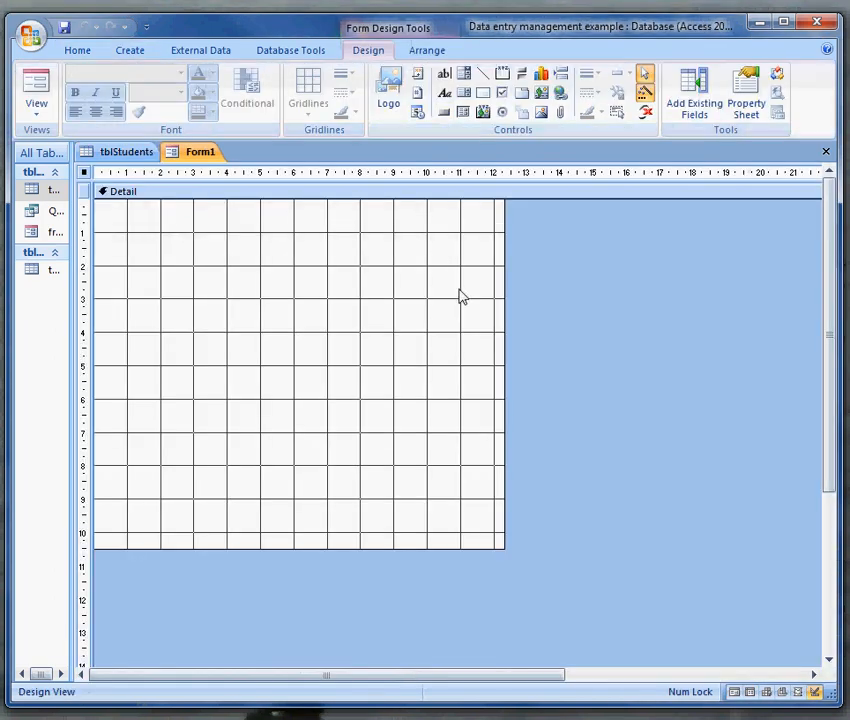
{"action": "left_click", "coordinate": [694, 90]}
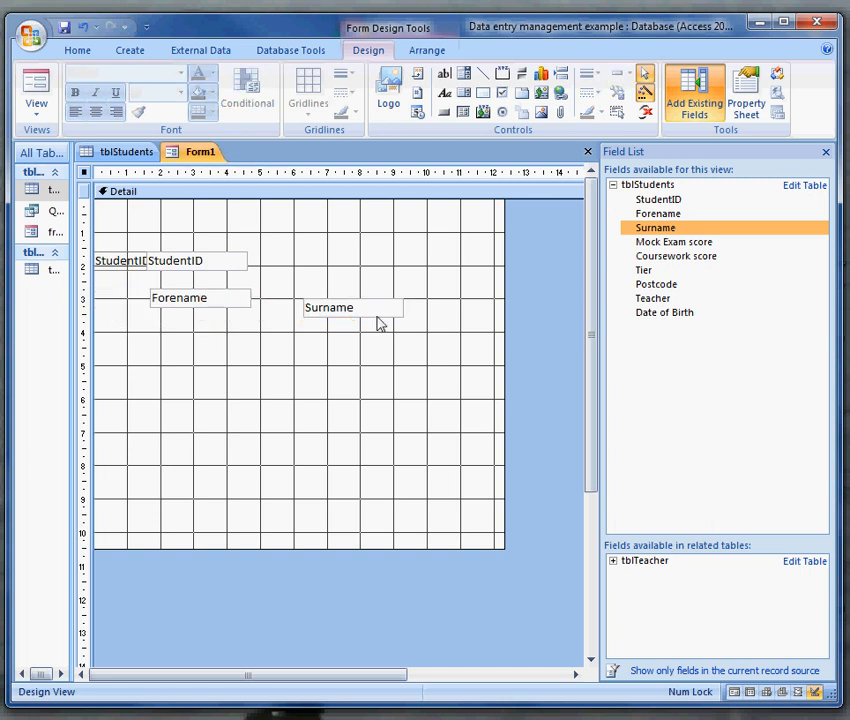
{"action": "left_click", "coordinate": [328, 307]}
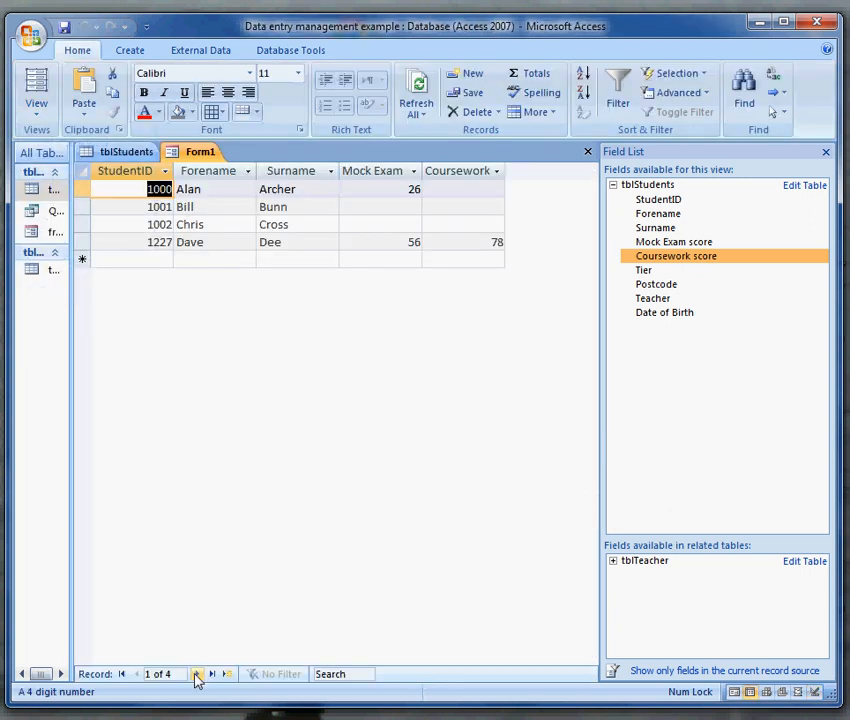
Step forward and back through student records, in the datasheet and in Form View.
{"action": "left_click", "coordinate": [213, 673]}
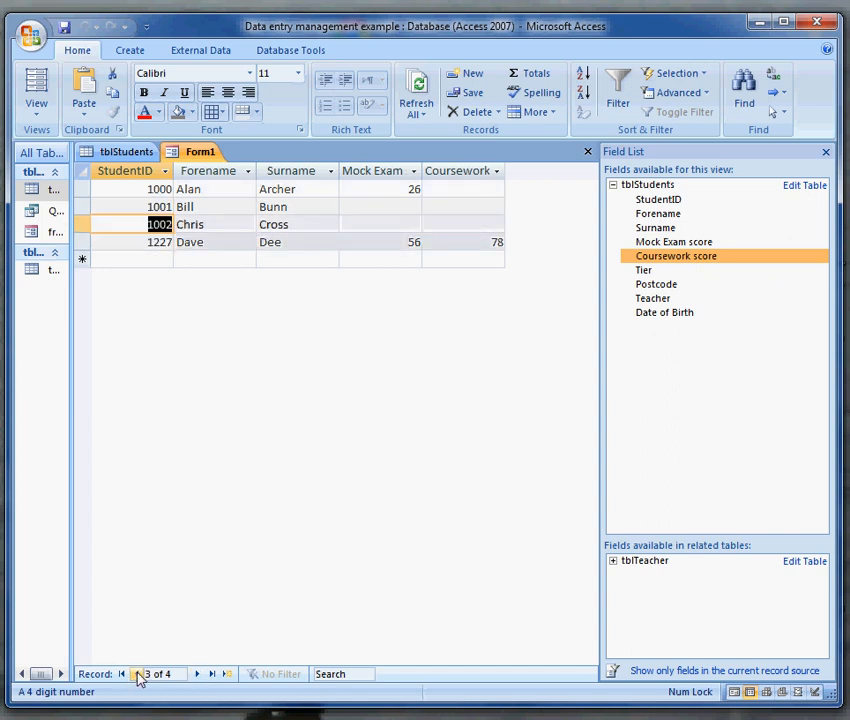
{"action": "left_click", "coordinate": [119, 673]}
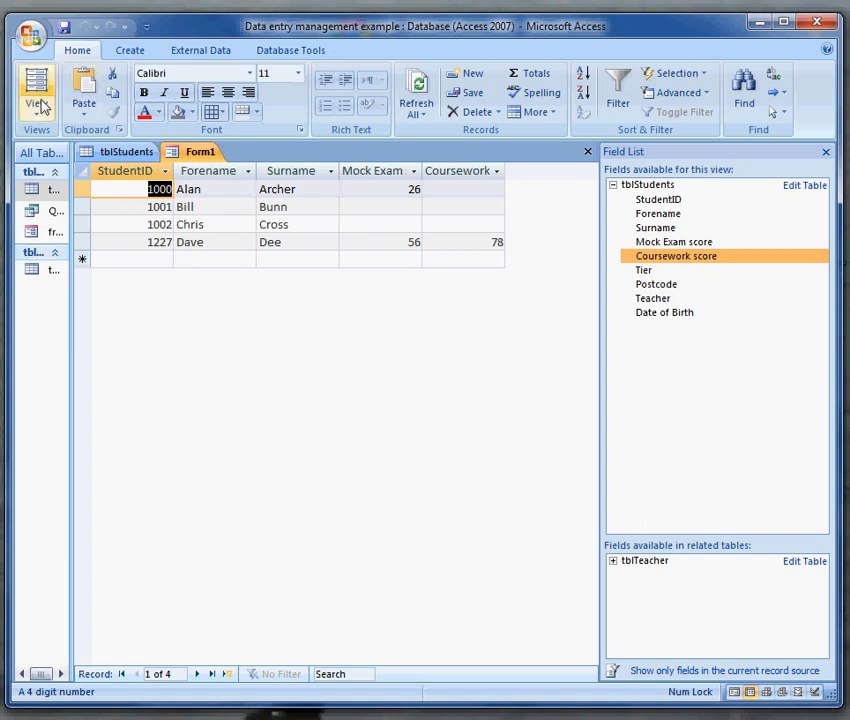
{"action": "left_click", "coordinate": [36, 90]}
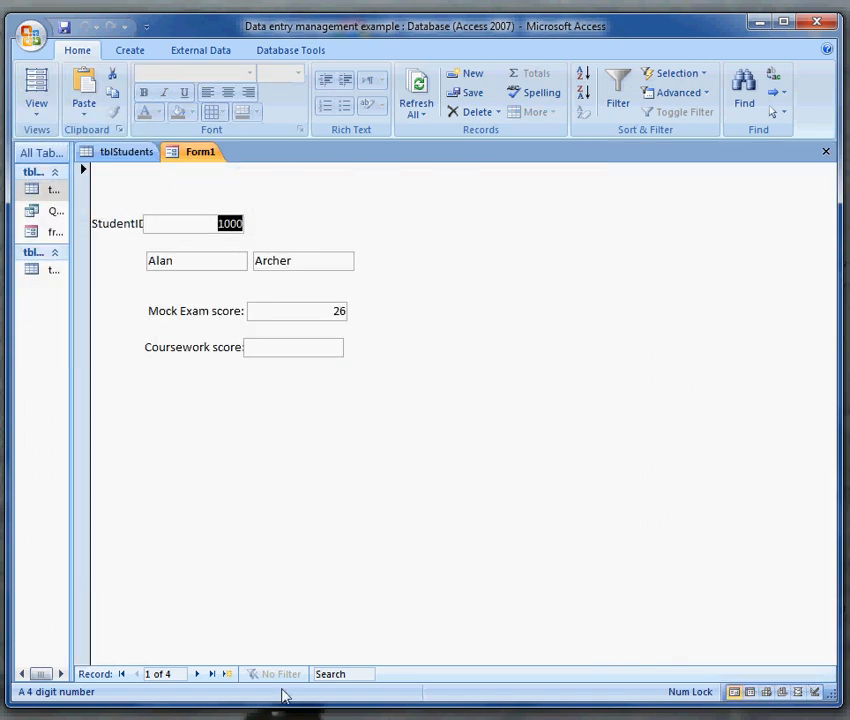
{"action": "left_click", "coordinate": [197, 673]}
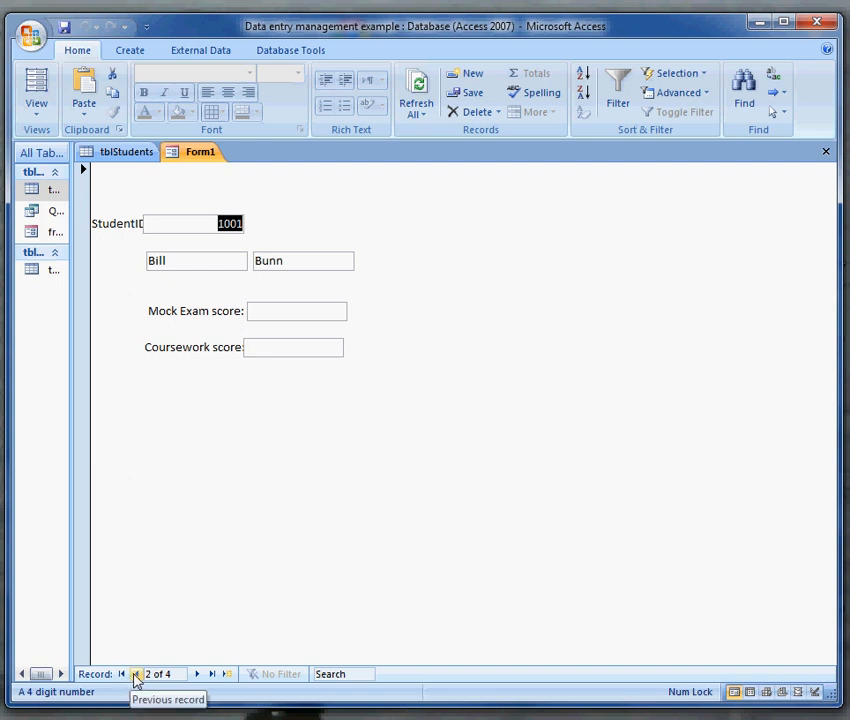
{"action": "left_click", "coordinate": [135, 673]}
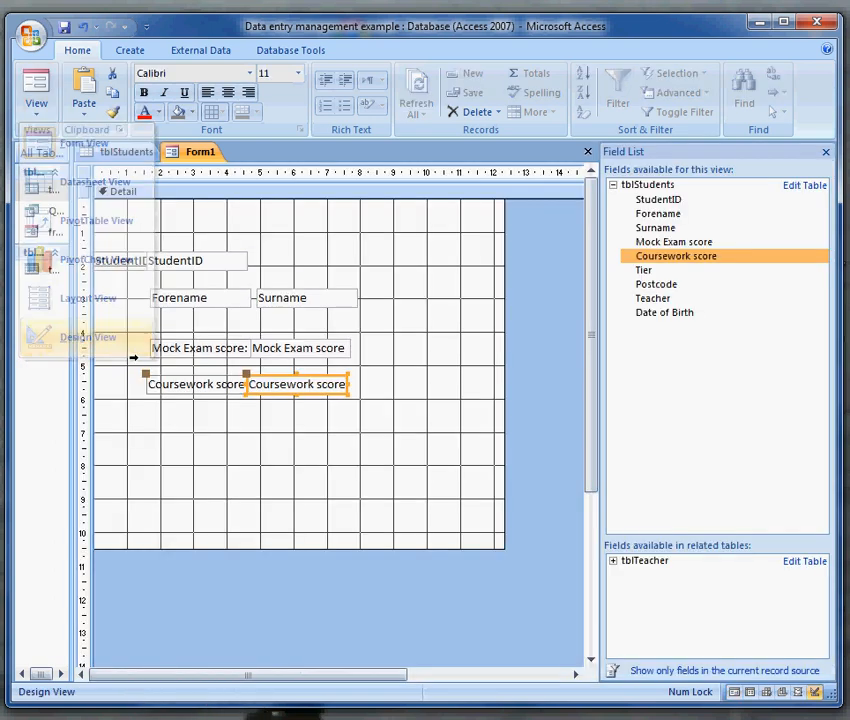
Draw a command button below the Coursework score field to launch the button wizard.
{"action": "left_click", "coordinate": [85, 337]}
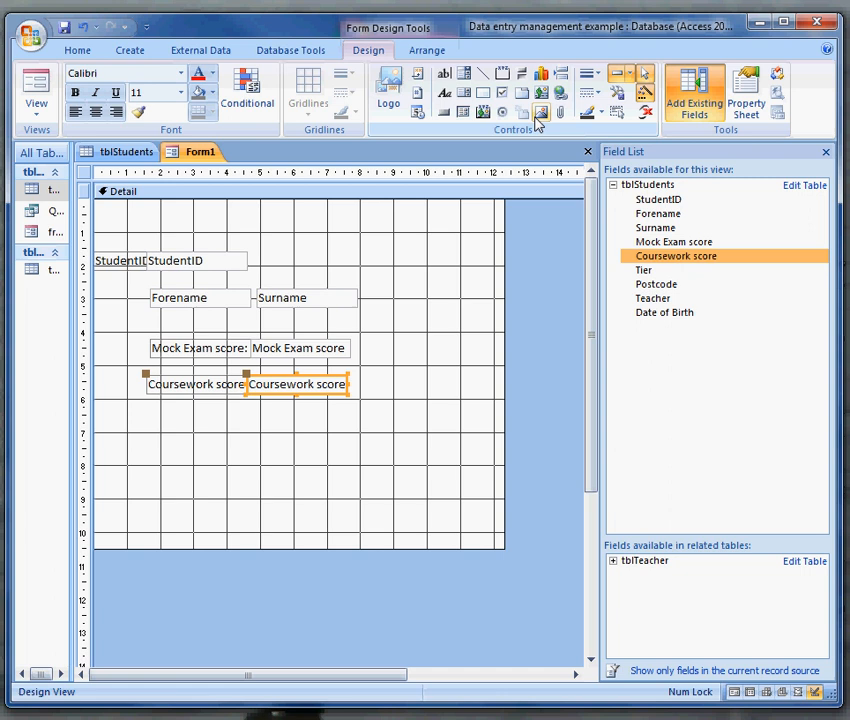
{"action": "mouse_move", "coordinate": [432, 124]}
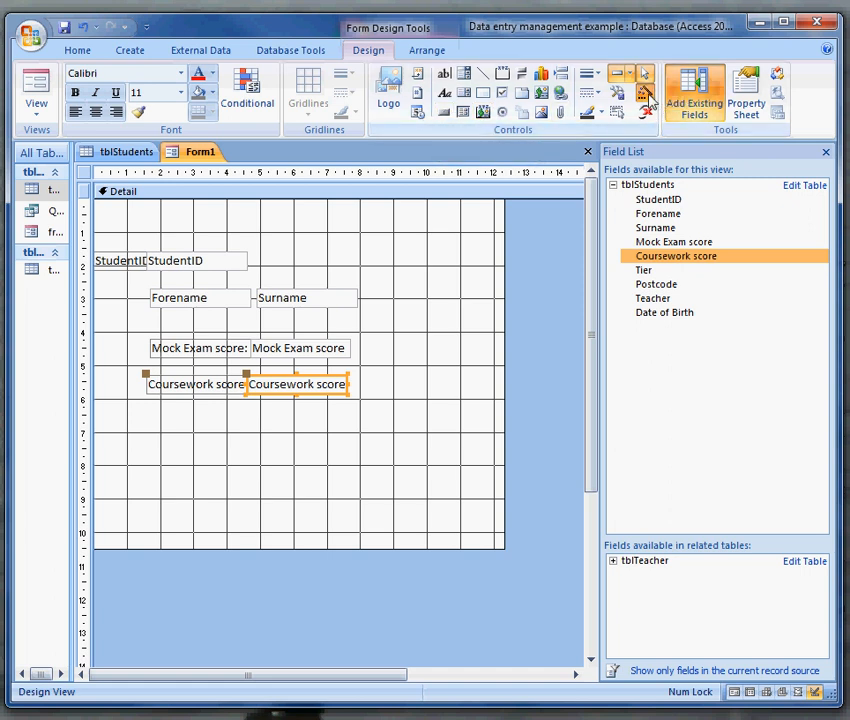
{"action": "mouse_move", "coordinate": [648, 100]}
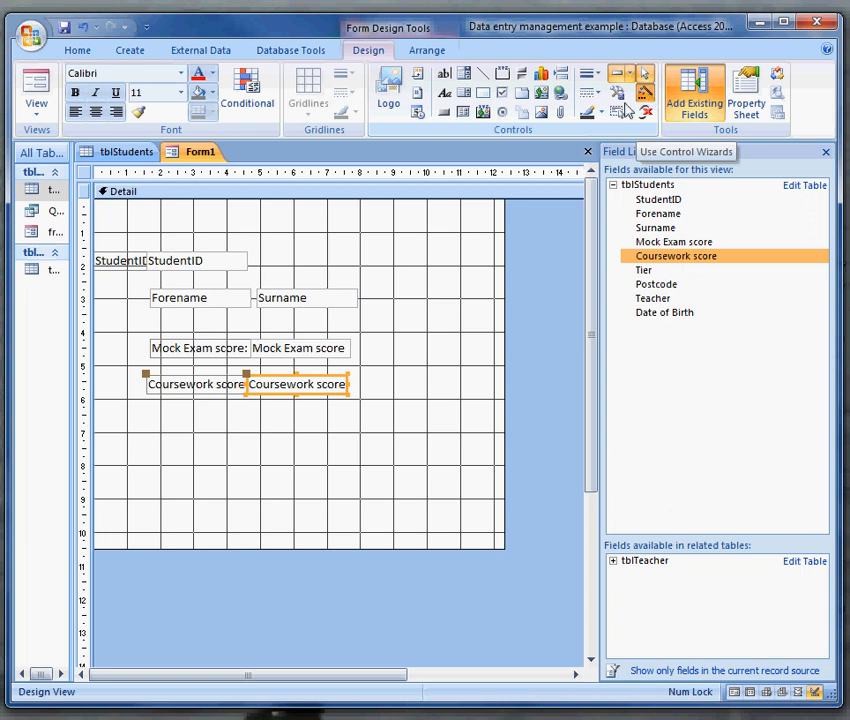
{"action": "mouse_move", "coordinate": [165, 450]}
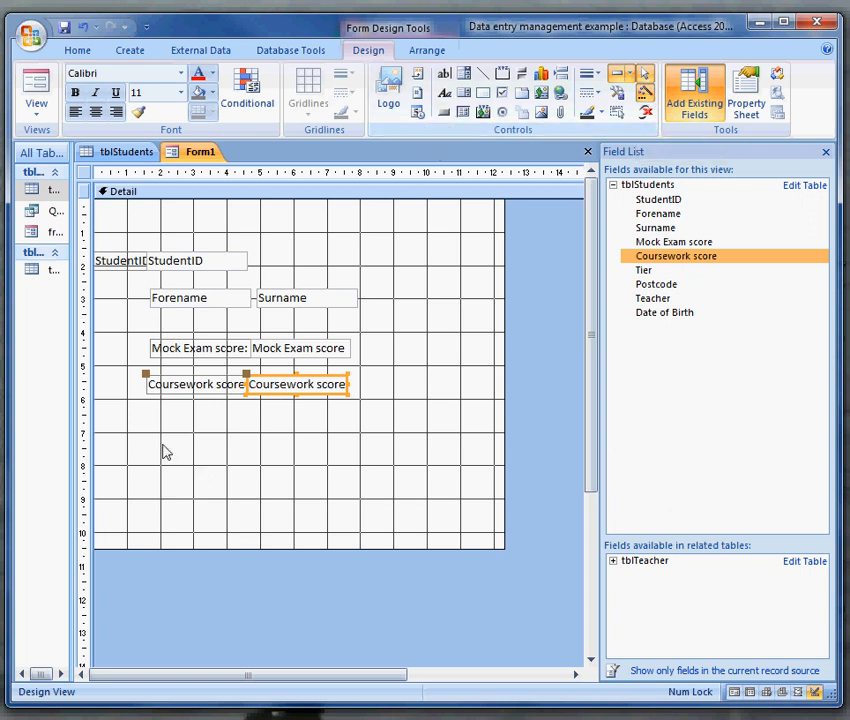
{"action": "left_click", "coordinate": [240, 483]}
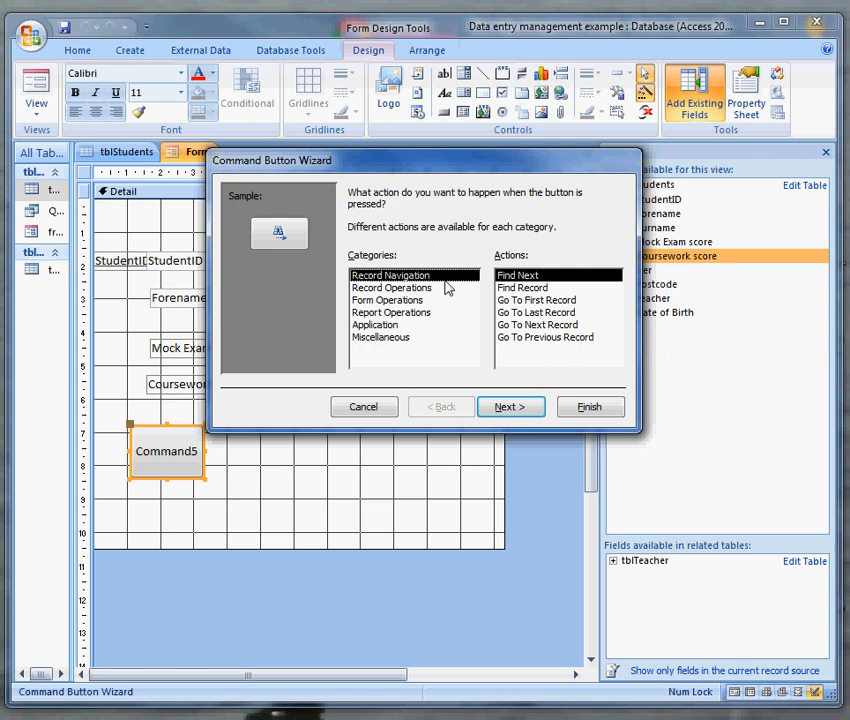
{"action": "mouse_move", "coordinate": [257, 522]}
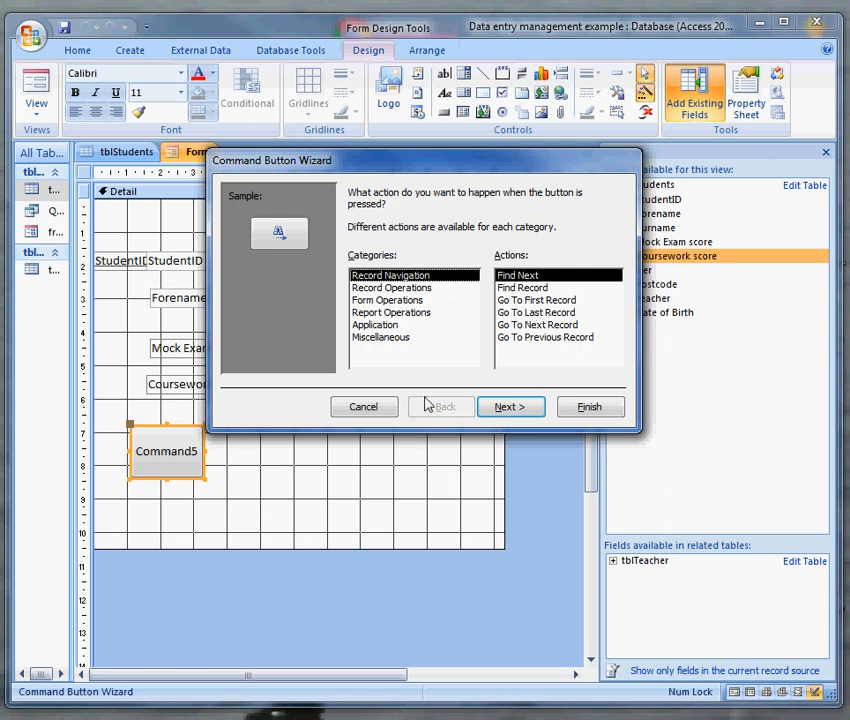
{"action": "mouse_move", "coordinate": [547, 377]}
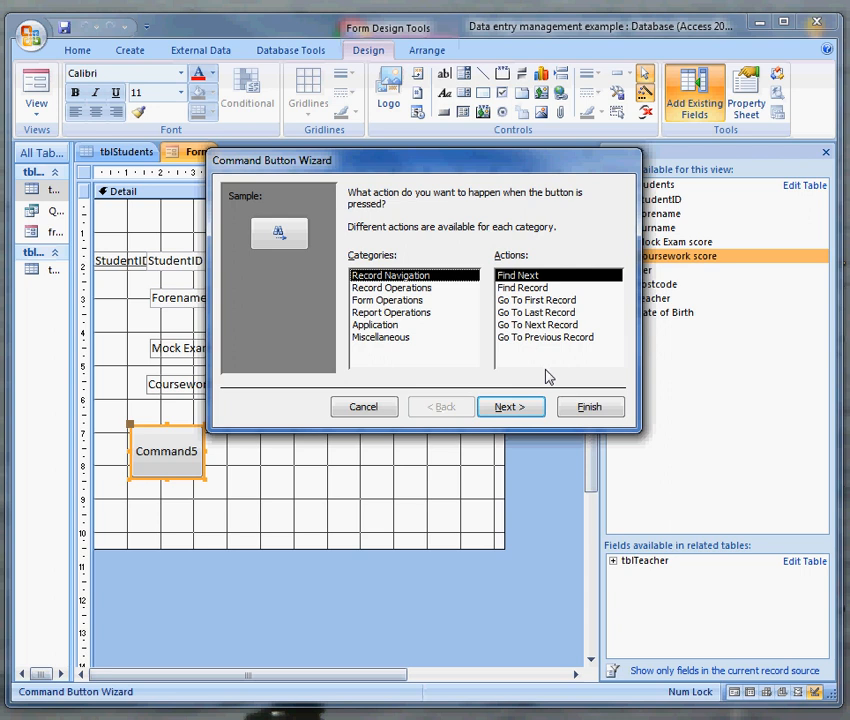
{"action": "mouse_move", "coordinate": [165, 476]}
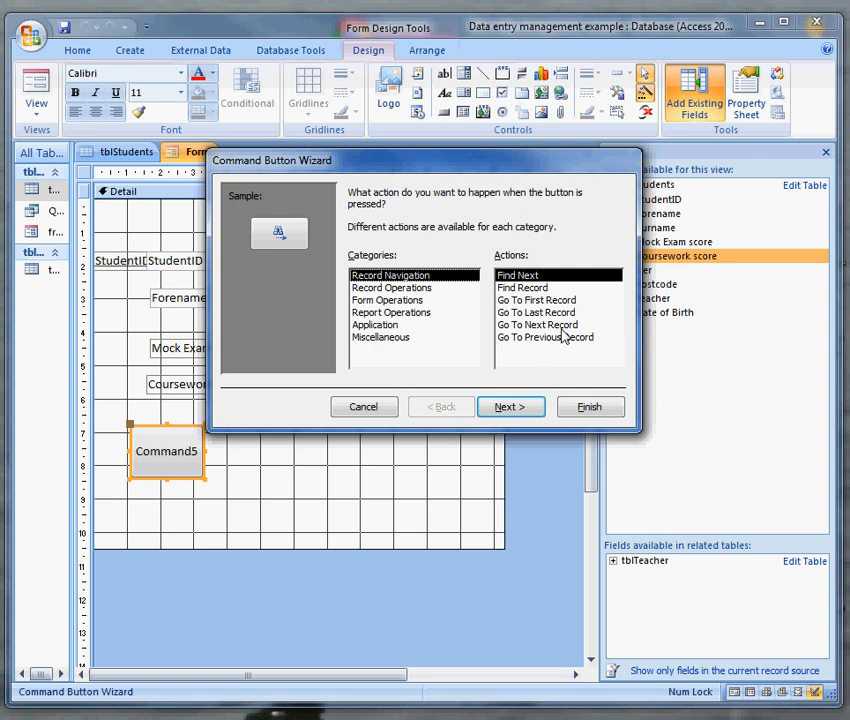
Make the button a Go To First Record picture button named CmdGoToFirstRecord.
{"action": "left_click", "coordinate": [536, 300]}
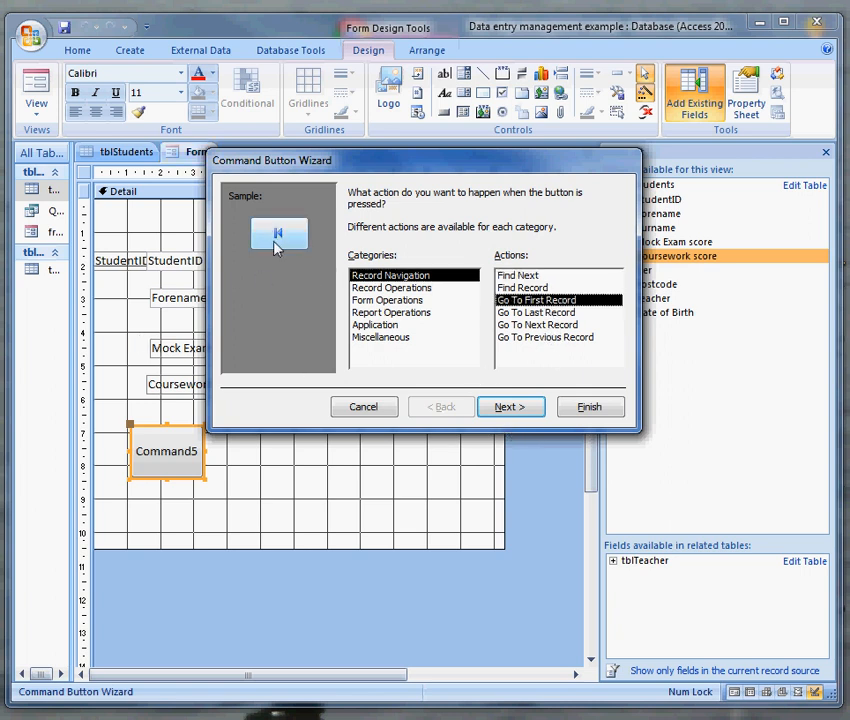
{"action": "left_click", "coordinate": [509, 406]}
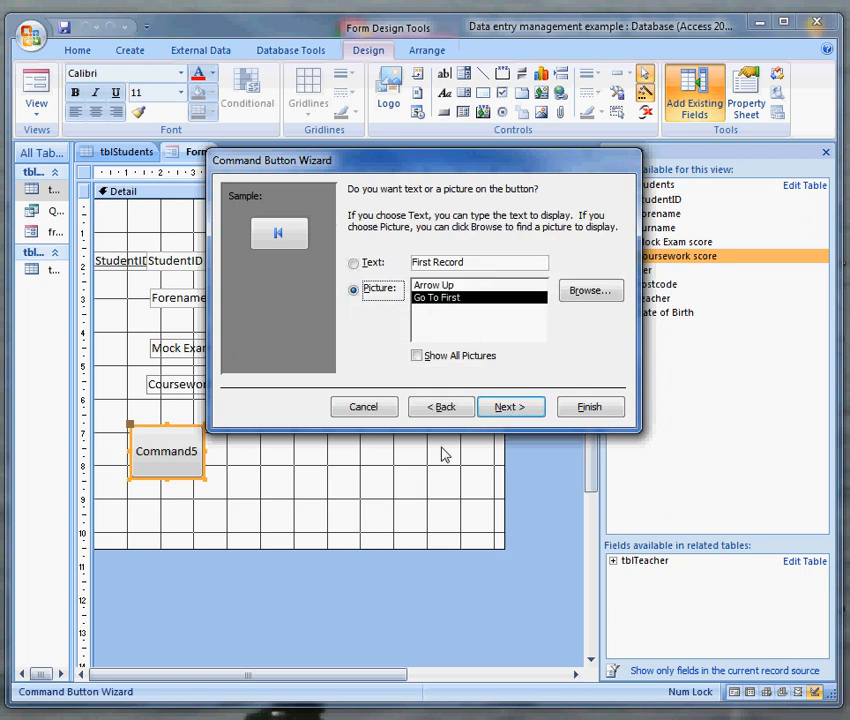
{"action": "left_click", "coordinate": [510, 406]}
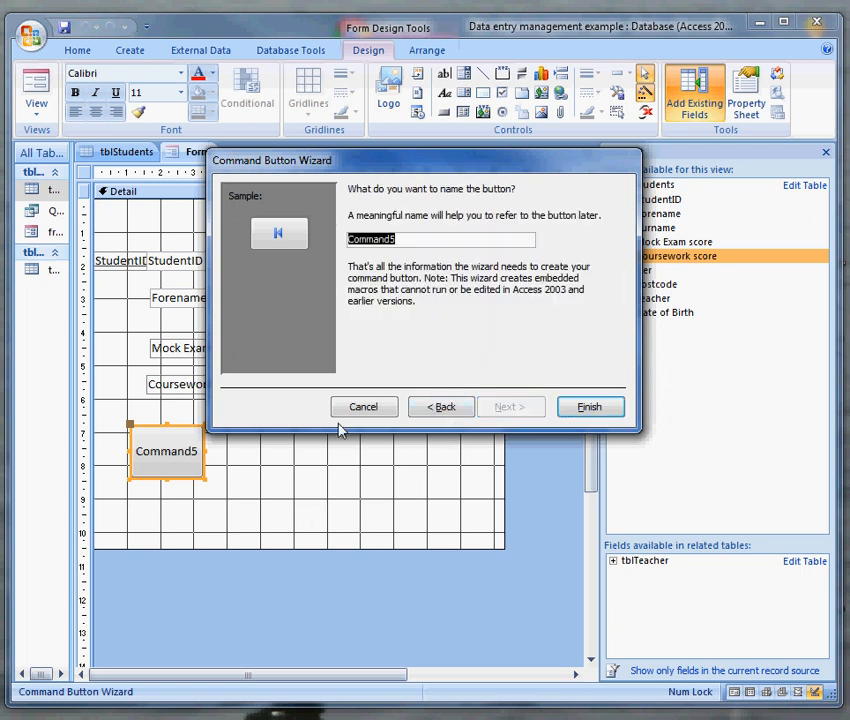
{"action": "type", "text": "C"}
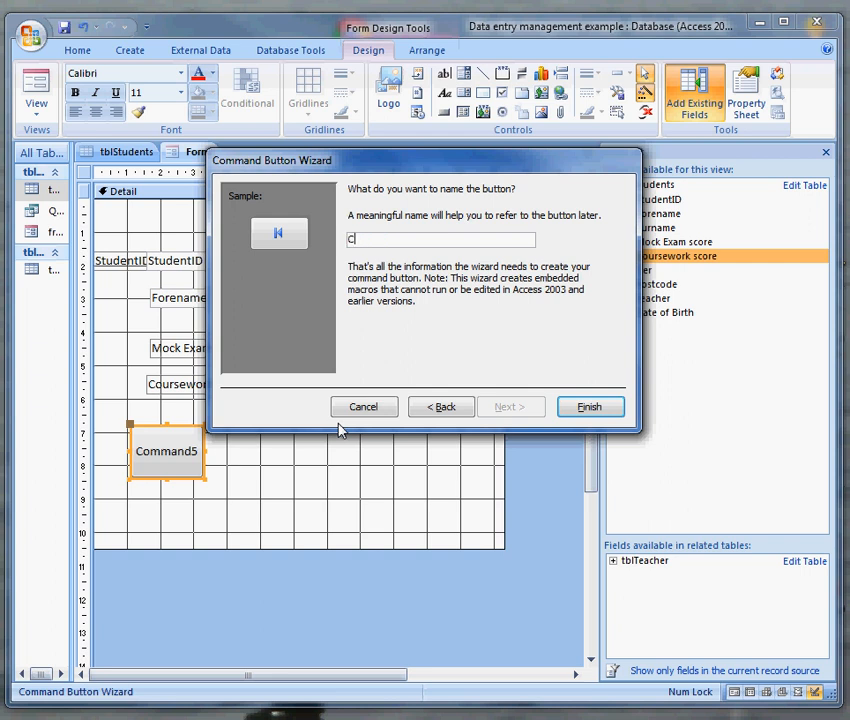
{"action": "type", "text": "mdGoToFirst"}
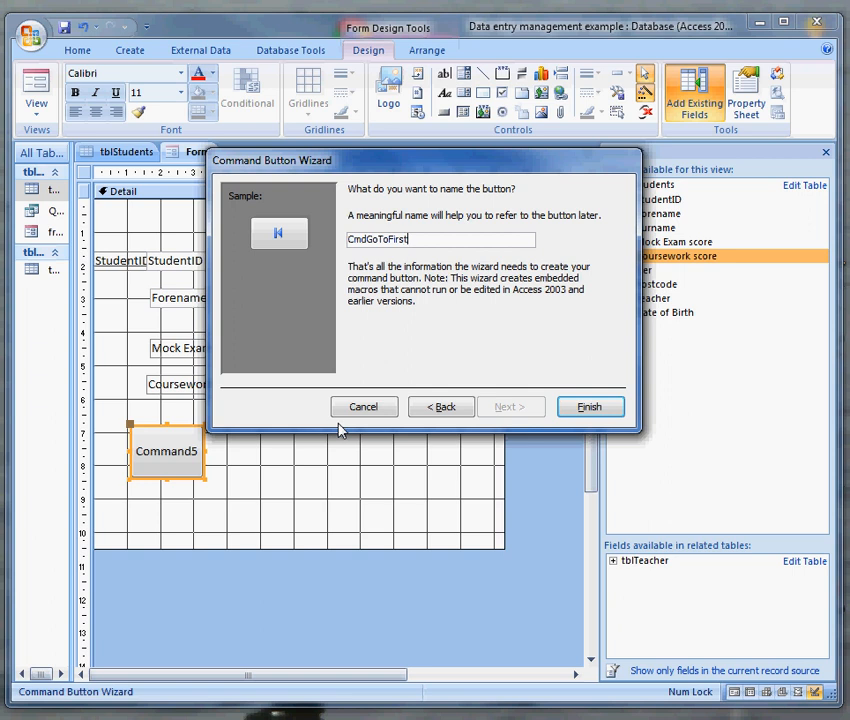
{"action": "type", "text": "Record"}
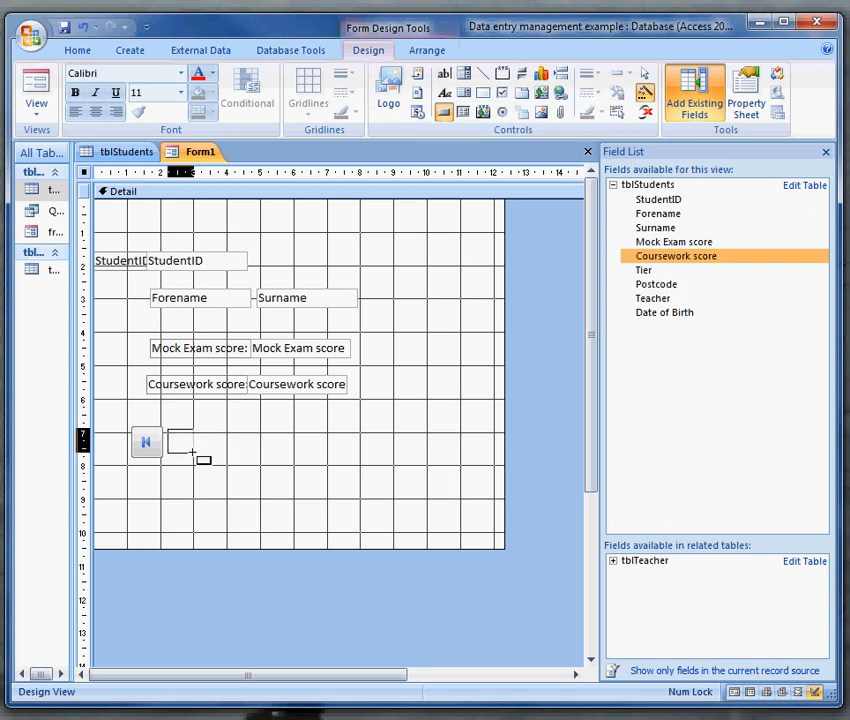
Add a Go To Previous Record picture button named CmdGoToPreviousRecord beside the first button.
{"action": "left_click", "coordinate": [180, 440]}
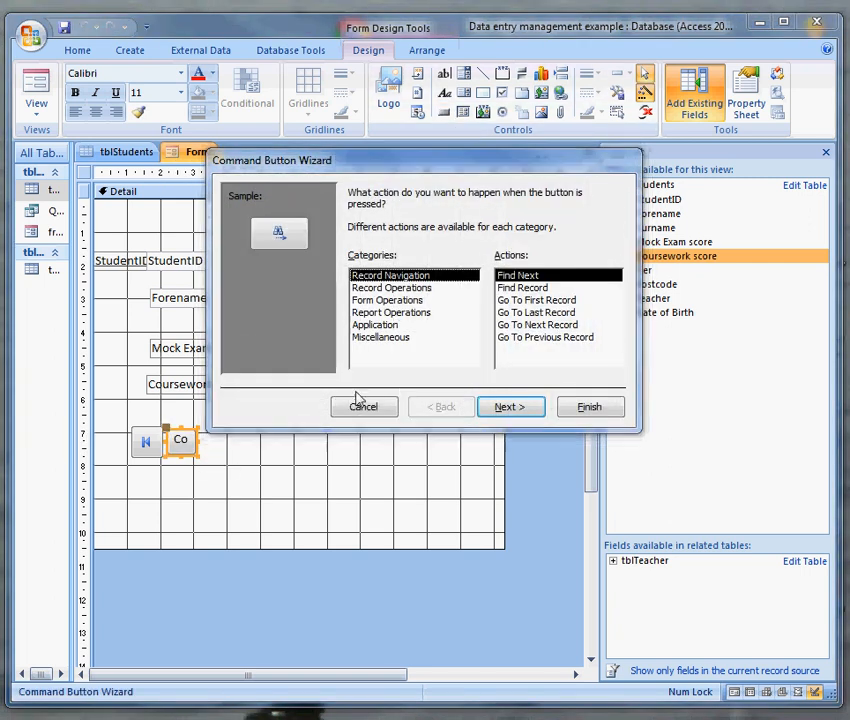
{"action": "mouse_move", "coordinate": [150, 462]}
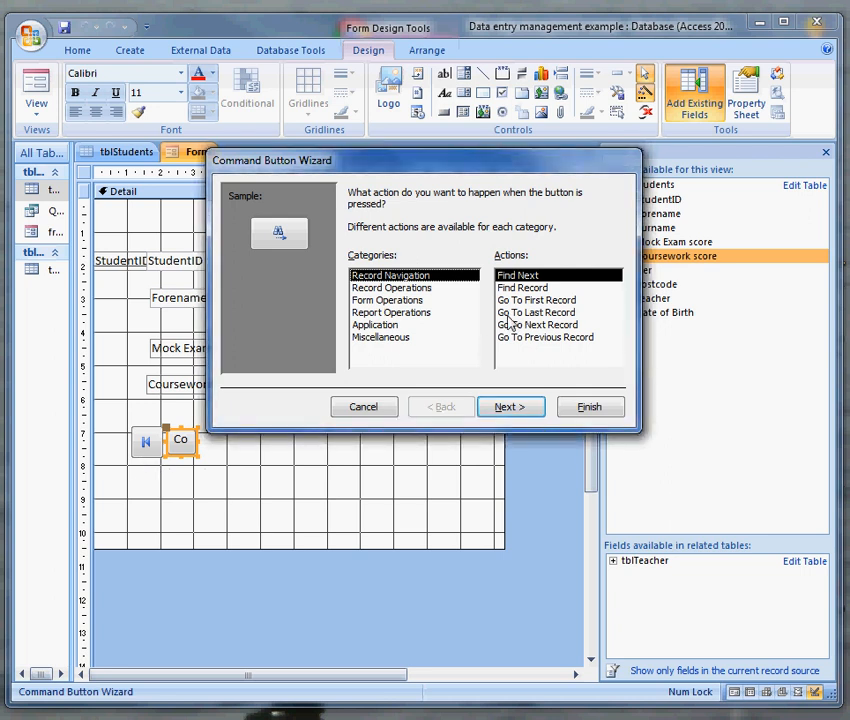
{"action": "mouse_move", "coordinate": [545, 345]}
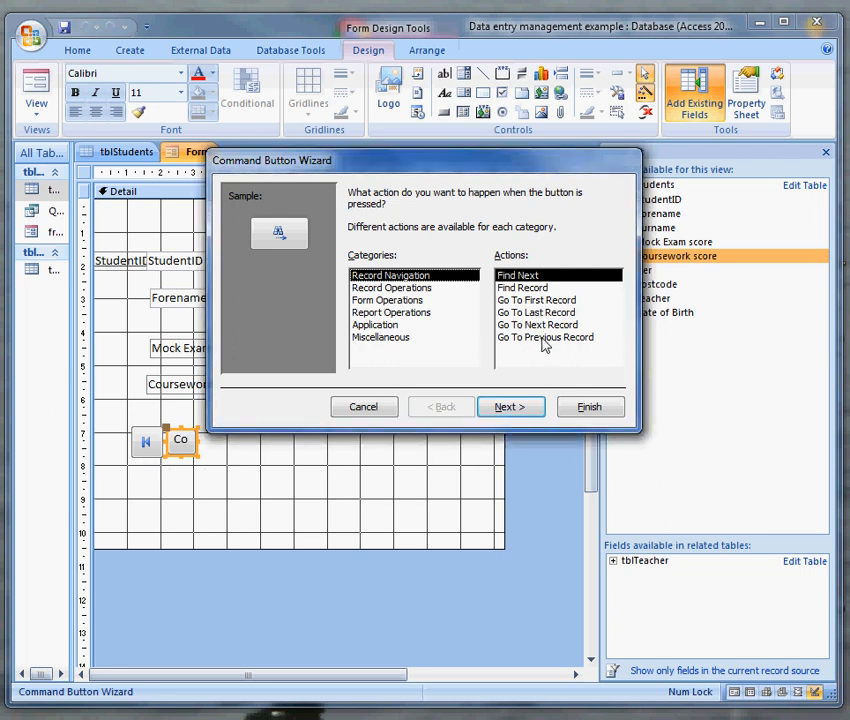
{"action": "left_click", "coordinate": [544, 337]}
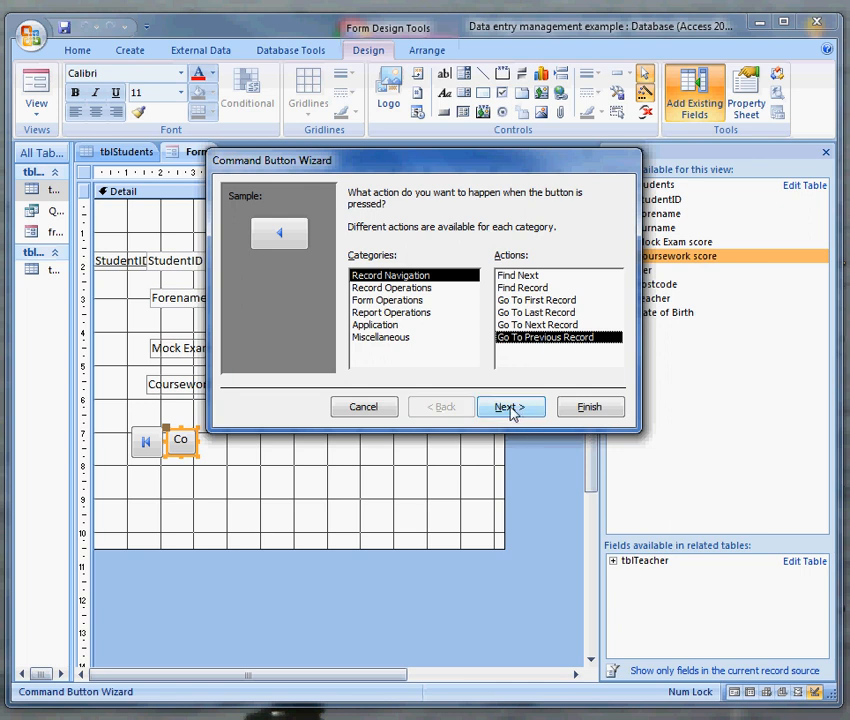
{"action": "left_click", "coordinate": [511, 406]}
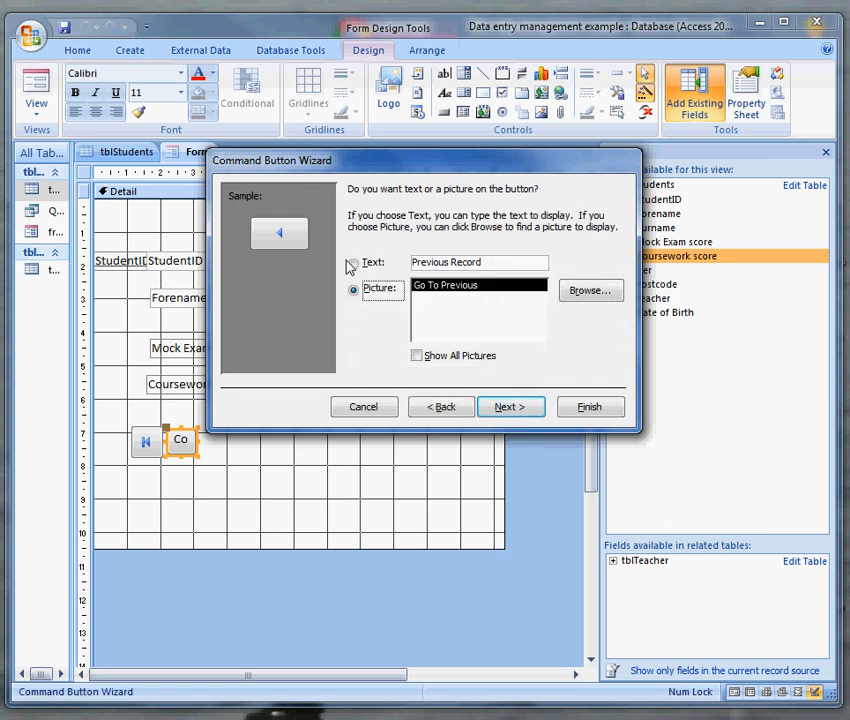
{"action": "left_click", "coordinate": [510, 406]}
{"action": "type", "text": "Cmd"}
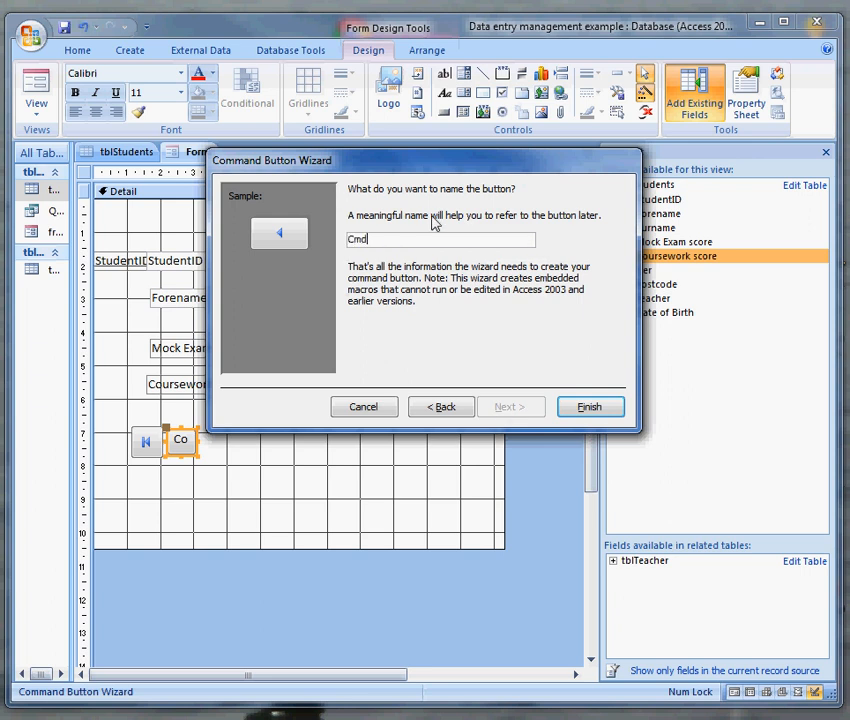
{"action": "type", "text": "GoToPrevi"}
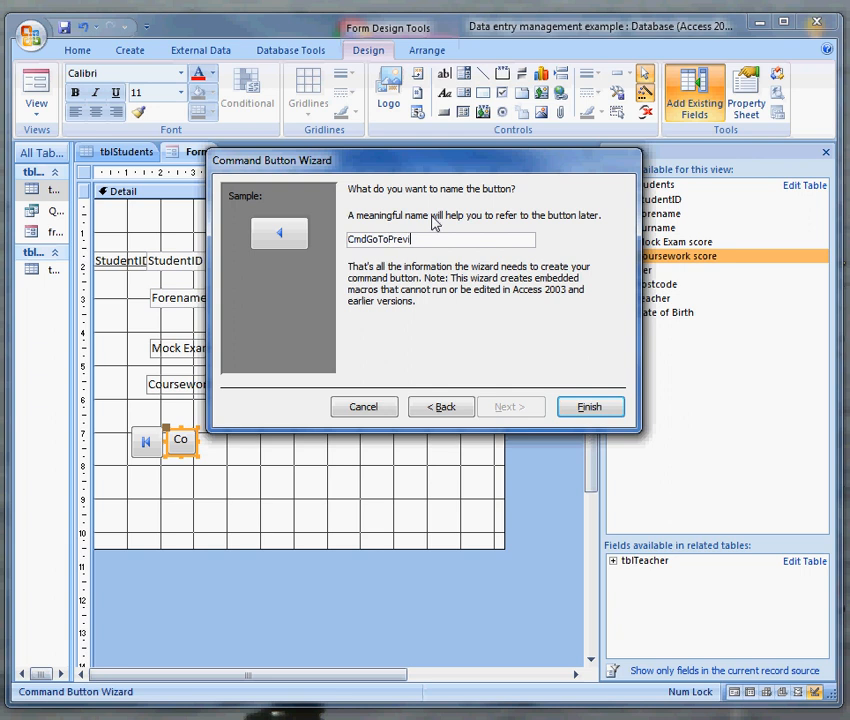
{"action": "type", "text": "ousRecord"}
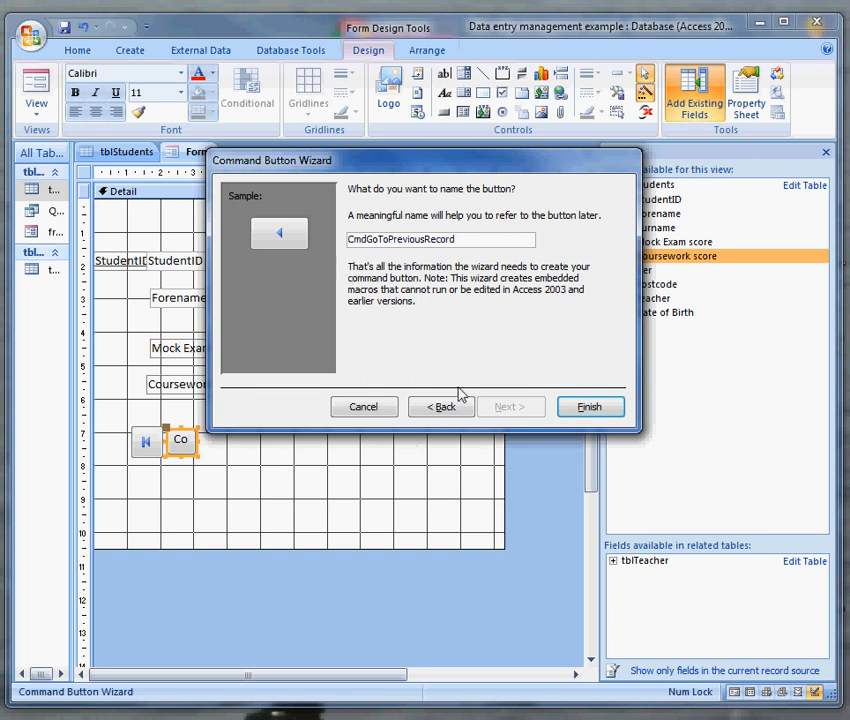
{"action": "left_click", "coordinate": [589, 406]}
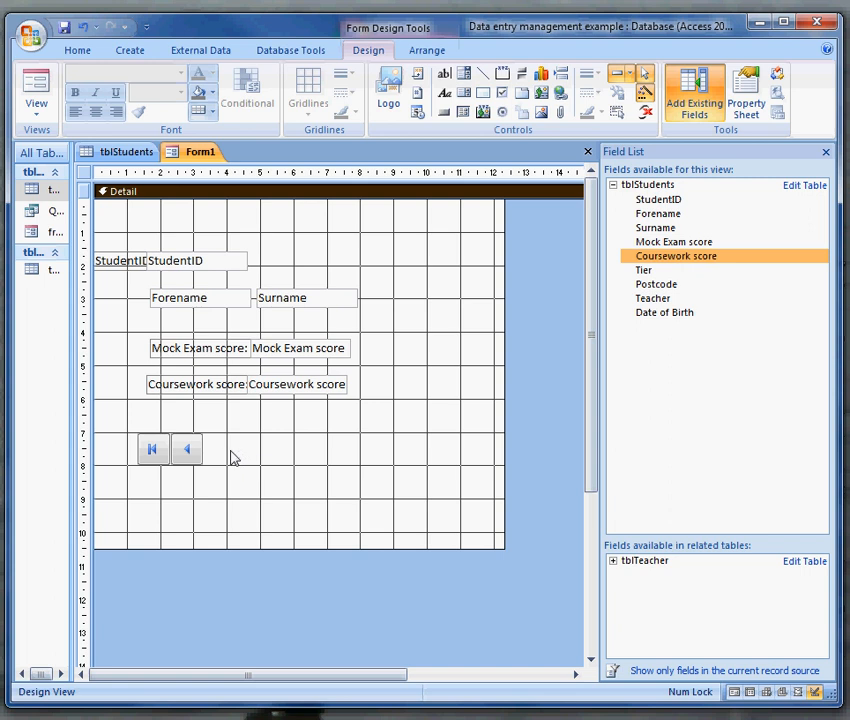
{"action": "mouse_move", "coordinate": [304, 459]}
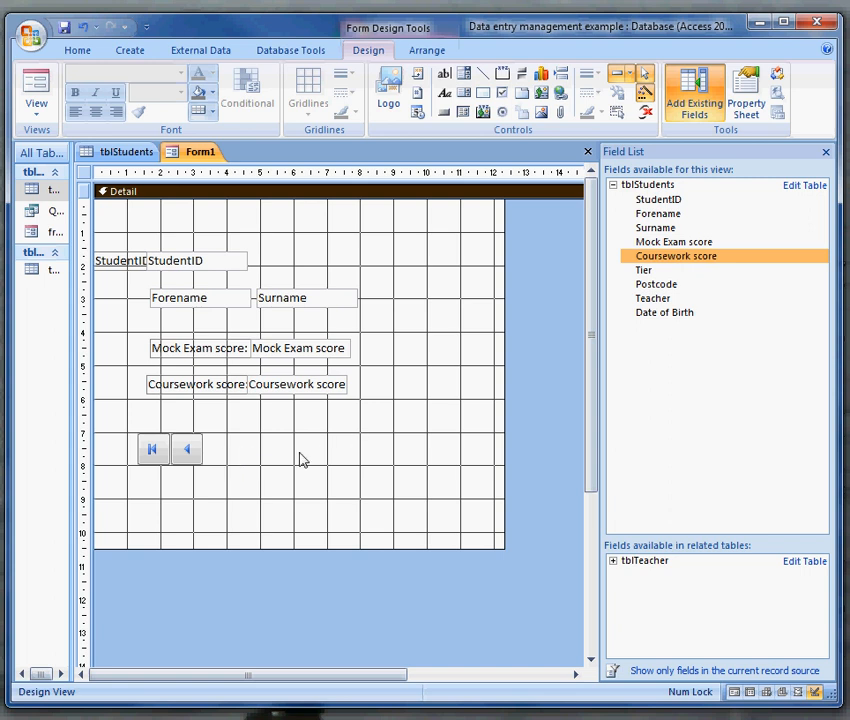
{"action": "mouse_move", "coordinate": [382, 460]}
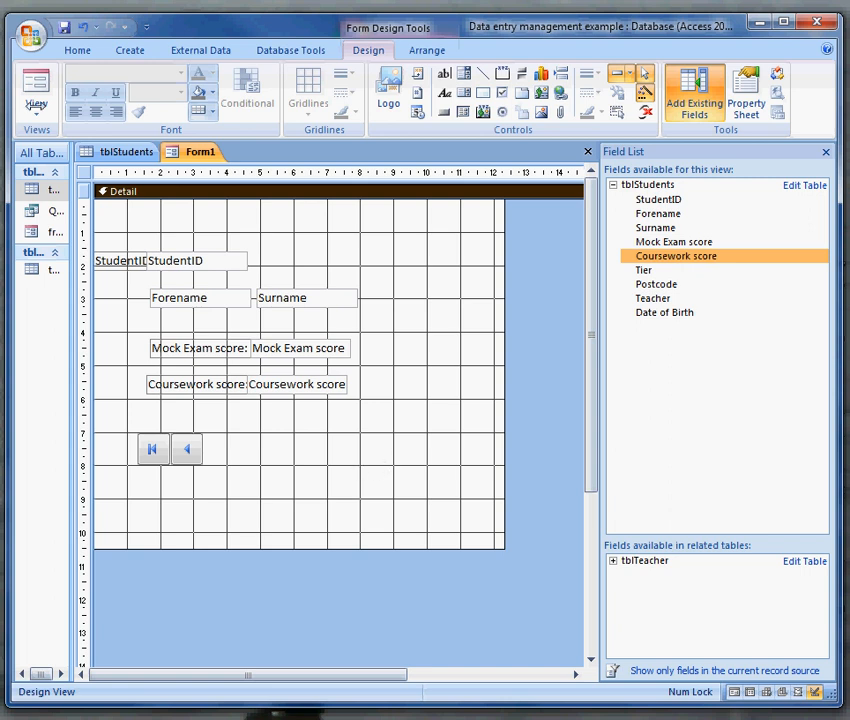
Open the View list on the Design tab.
{"action": "left_click", "coordinate": [36, 90]}
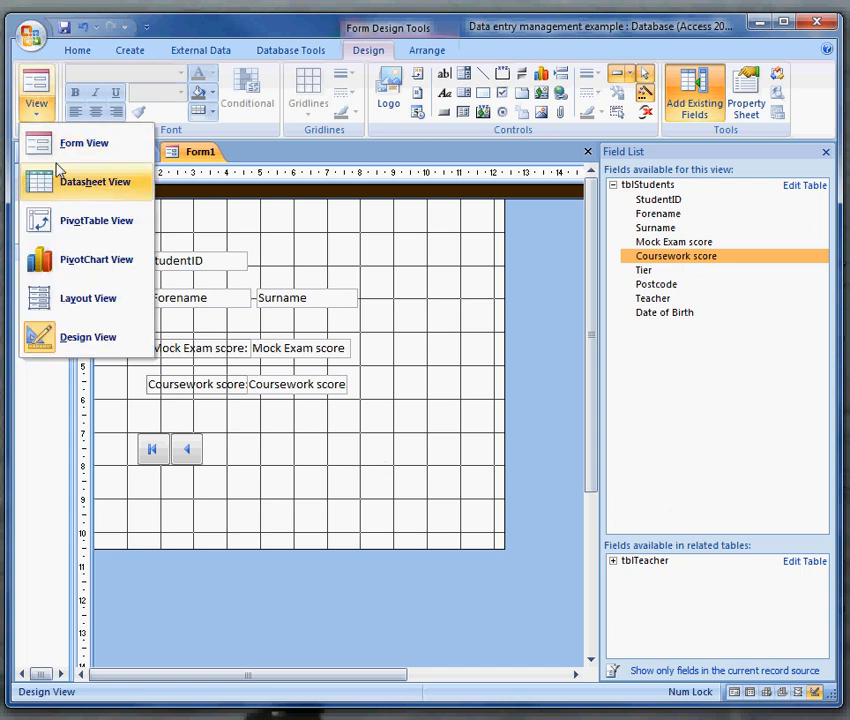
In Form View, test the Previous and First buttons, dismissing the can't-go-to-record error.
{"action": "left_click", "coordinate": [95, 181]}
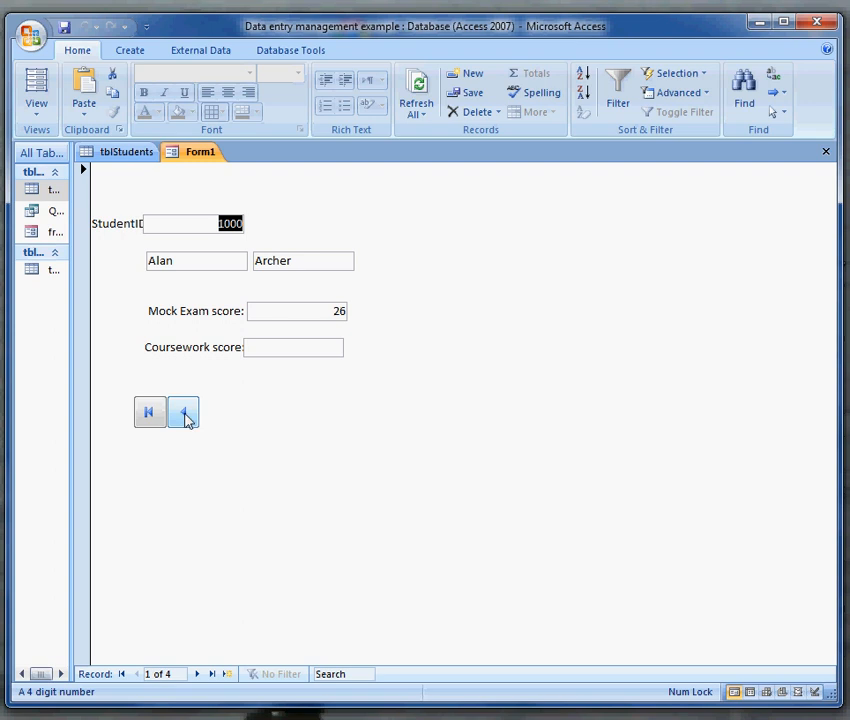
{"action": "left_click", "coordinate": [183, 412]}
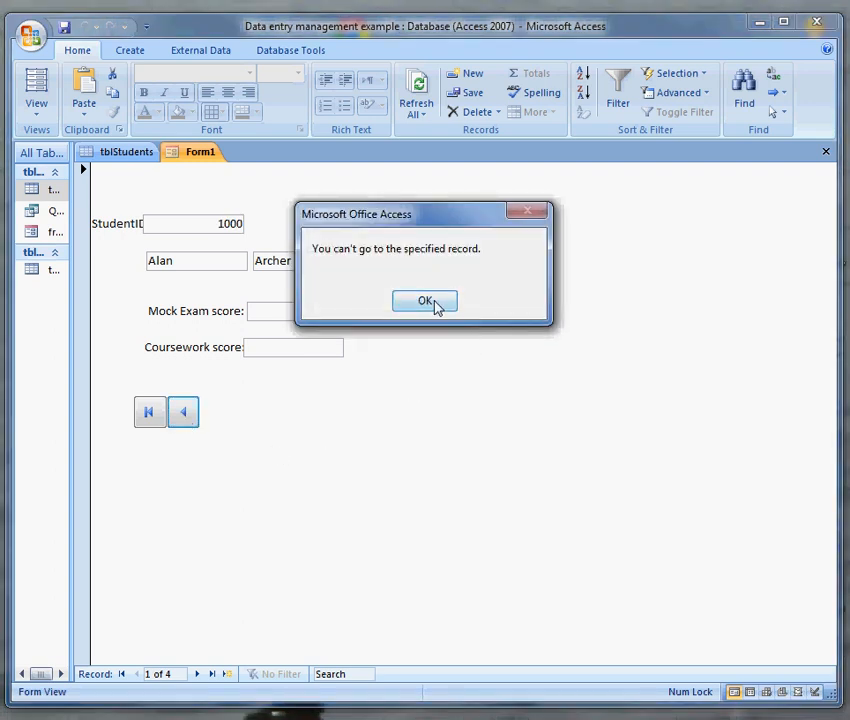
{"action": "left_click", "coordinate": [424, 301]}
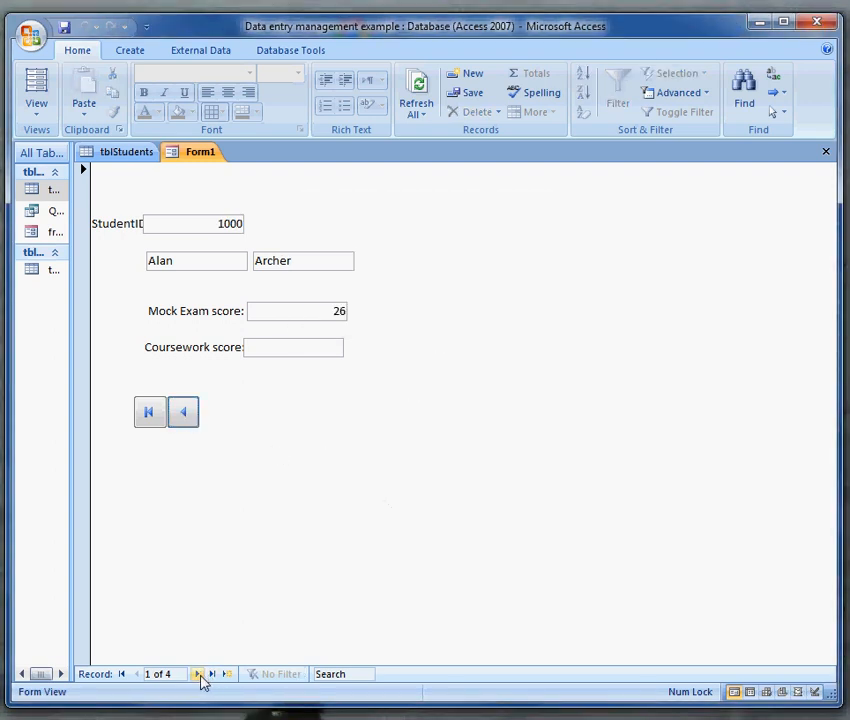
{"action": "left_click", "coordinate": [184, 411]}
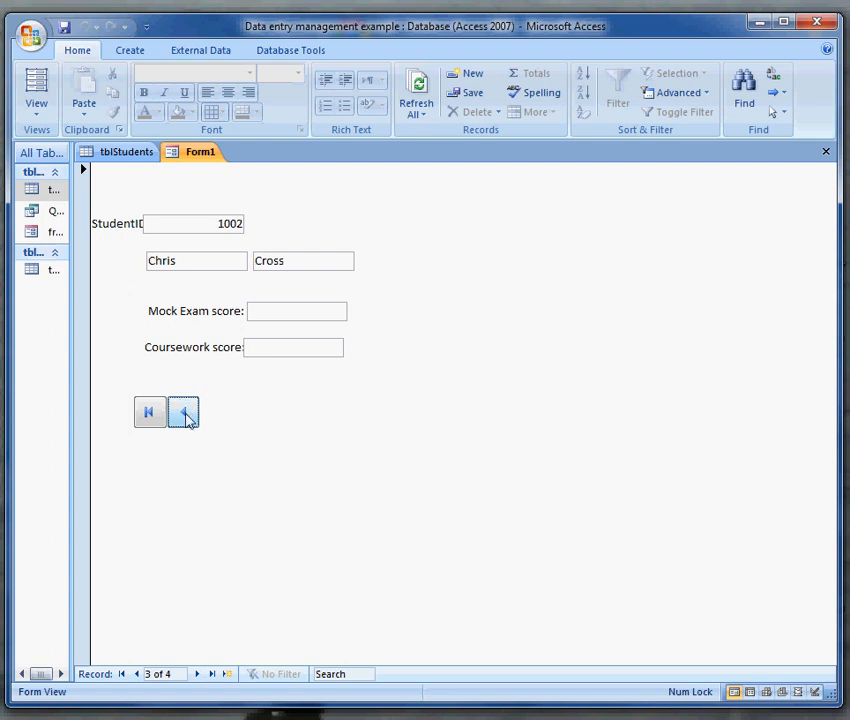
{"action": "left_click", "coordinate": [184, 412]}
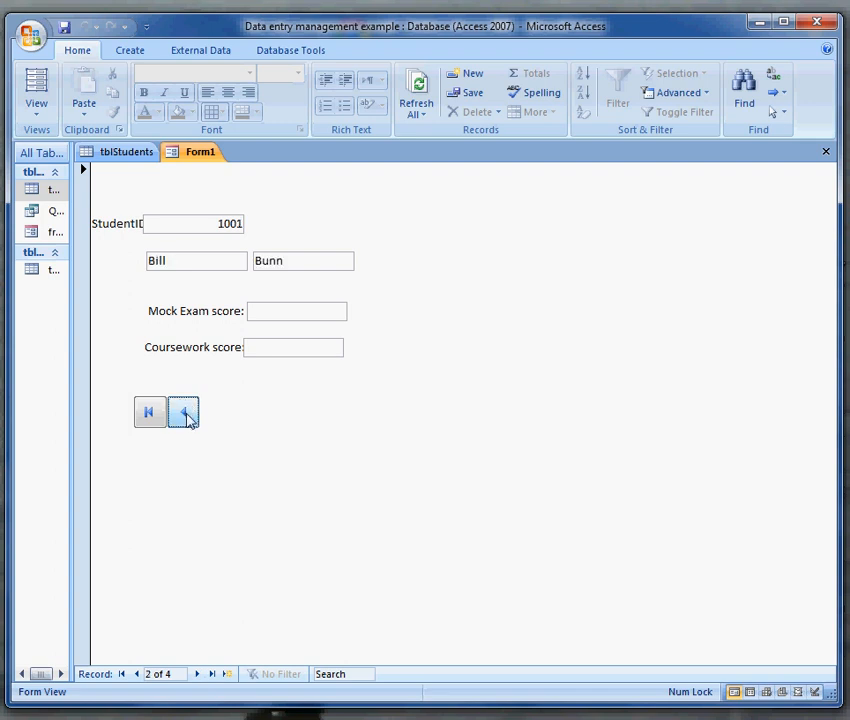
{"action": "mouse_move", "coordinate": [197, 675]}
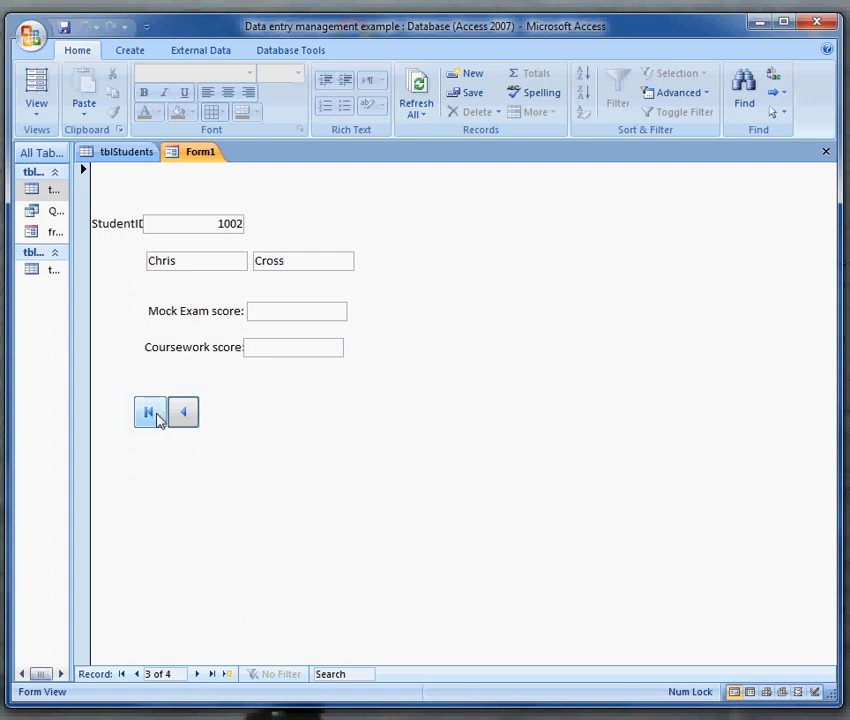
{"action": "left_click", "coordinate": [148, 411]}
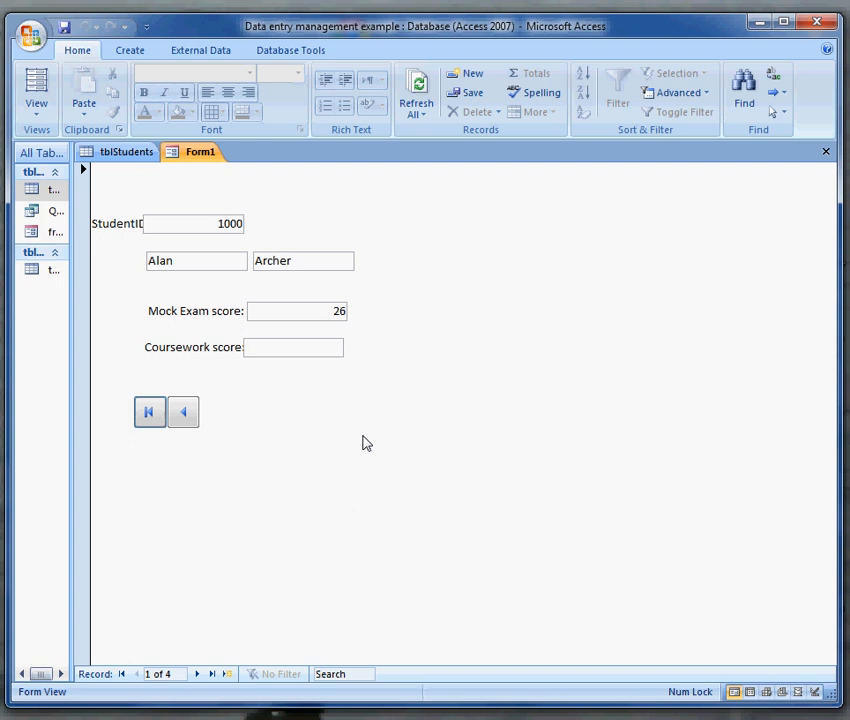
{"action": "mouse_move", "coordinate": [331, 519]}
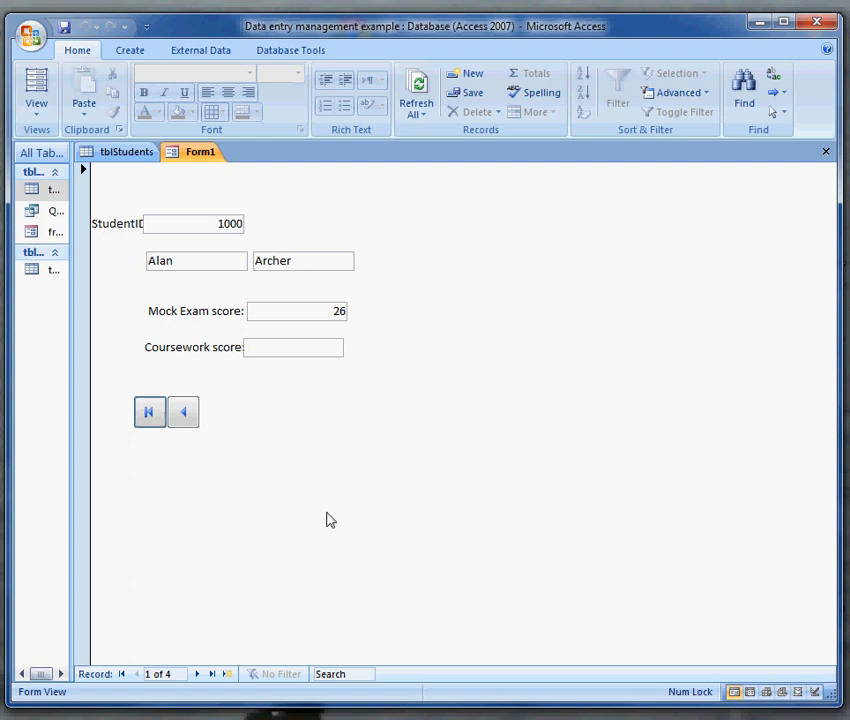
{"action": "mouse_move", "coordinate": [390, 496]}
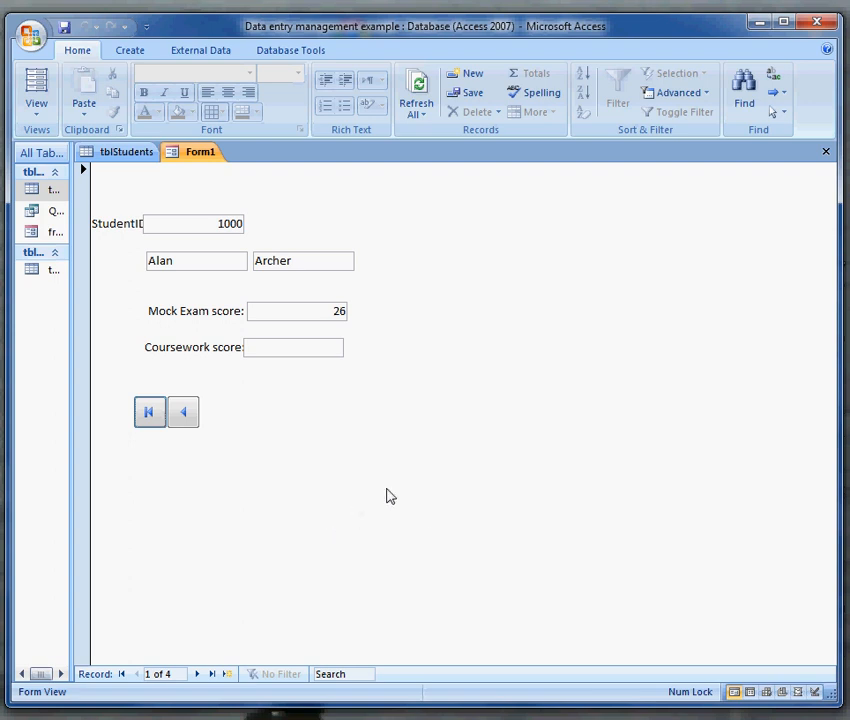